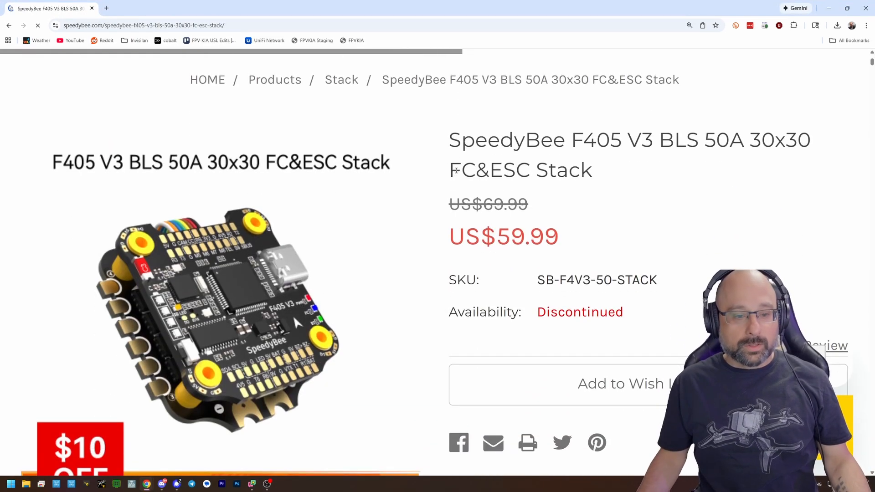
Scroll the F405 V3 BLS 50A stack page past the product photos to the Dimensions diagrams.
scroll(down, 3)
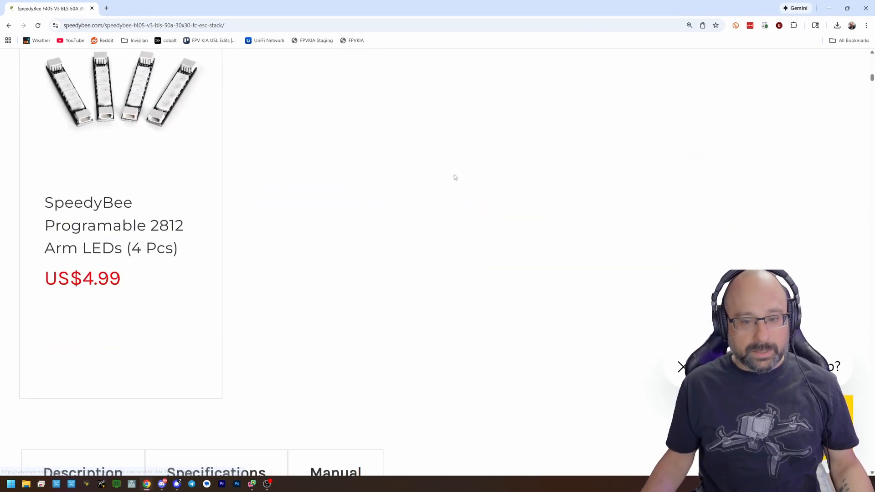
scroll(down, 3)
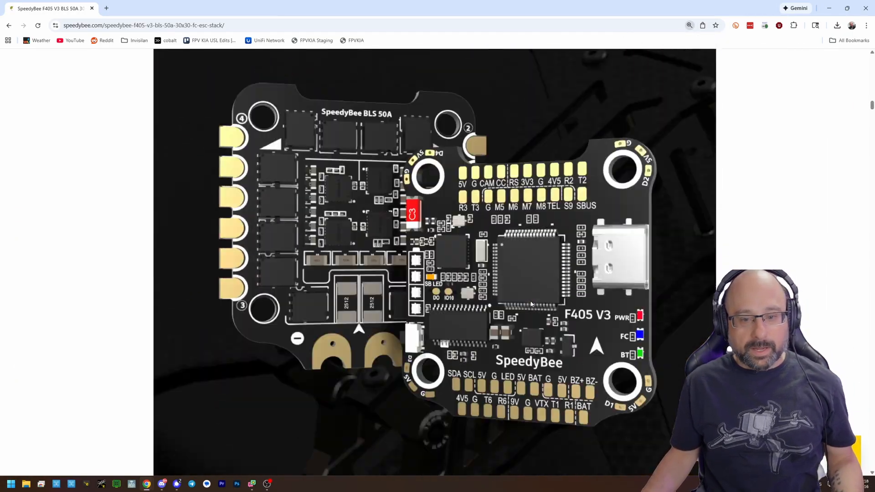
scroll(down, 3)
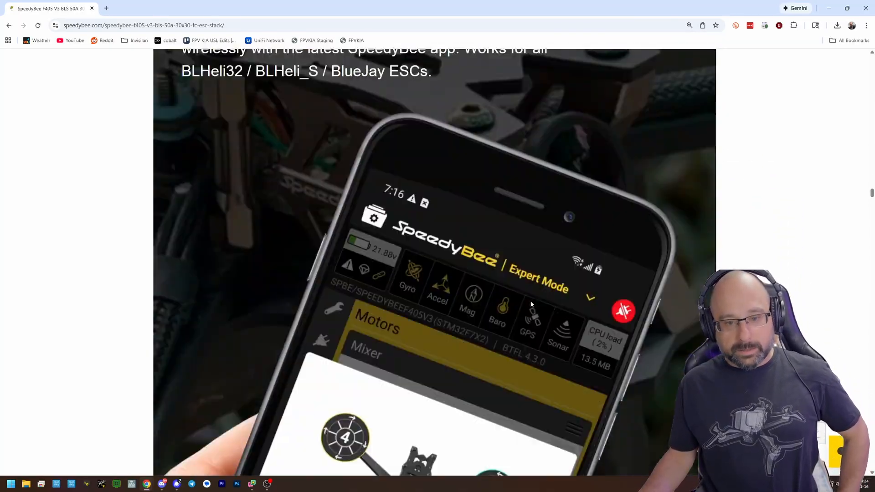
scroll(down, 3)
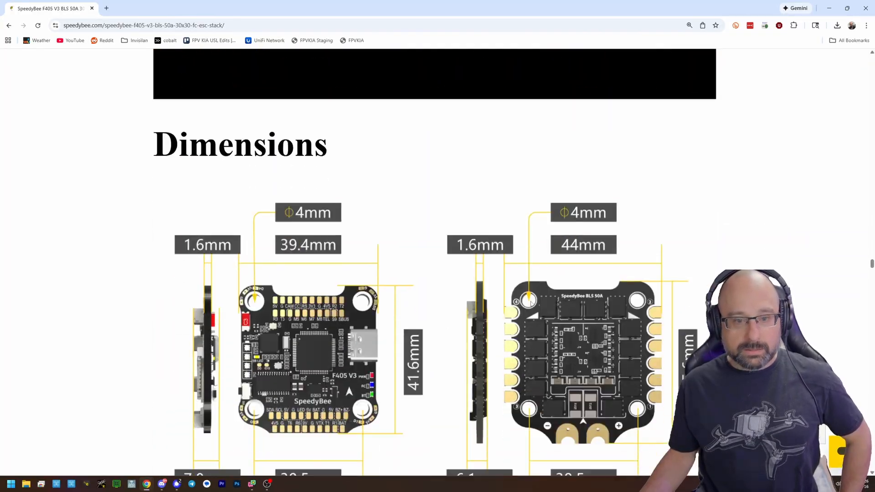
Scroll past the wiring diagram and motor layout to 'Cable Connection vs DJI O3 Air Unit'.
scroll(down, 3)
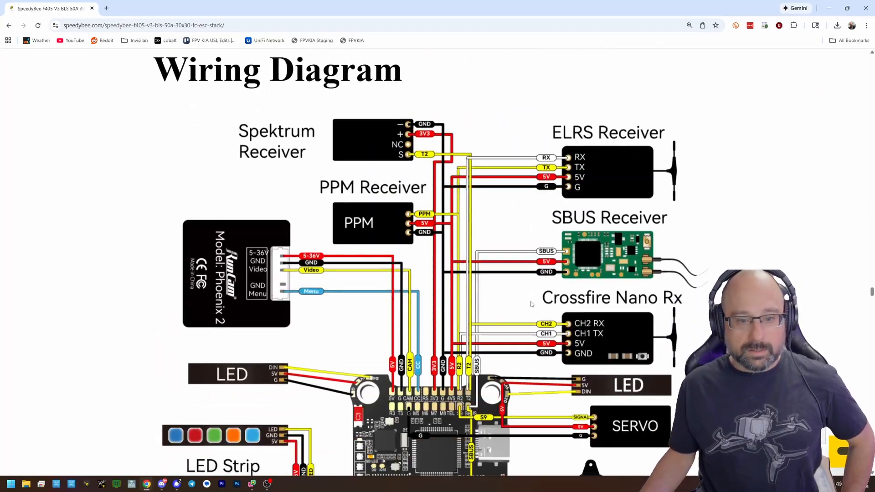
scroll(down, 3)
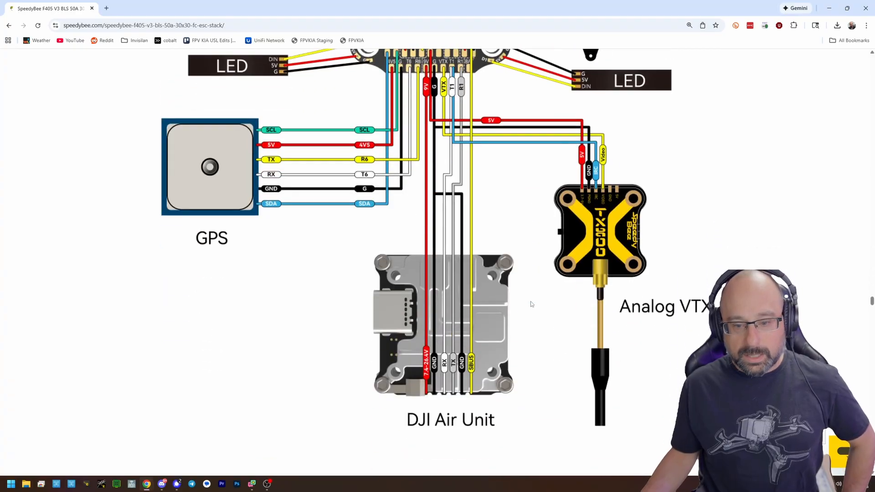
scroll(down, 3)
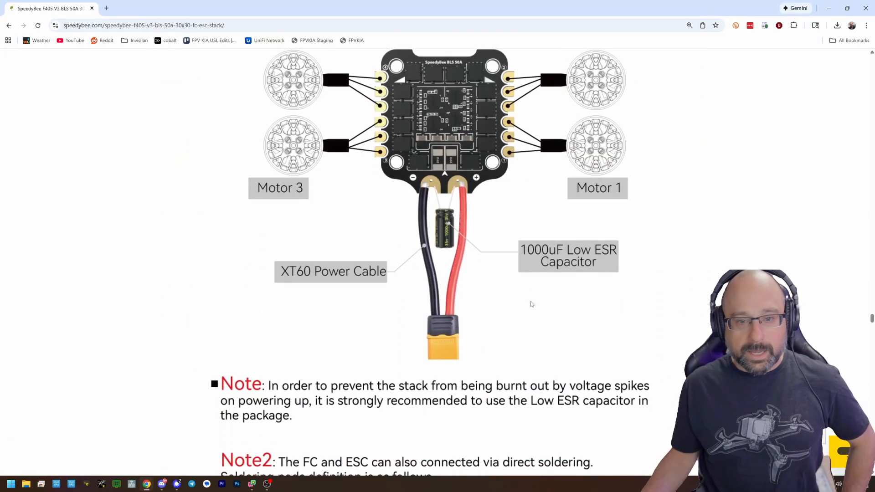
scroll(down, 3)
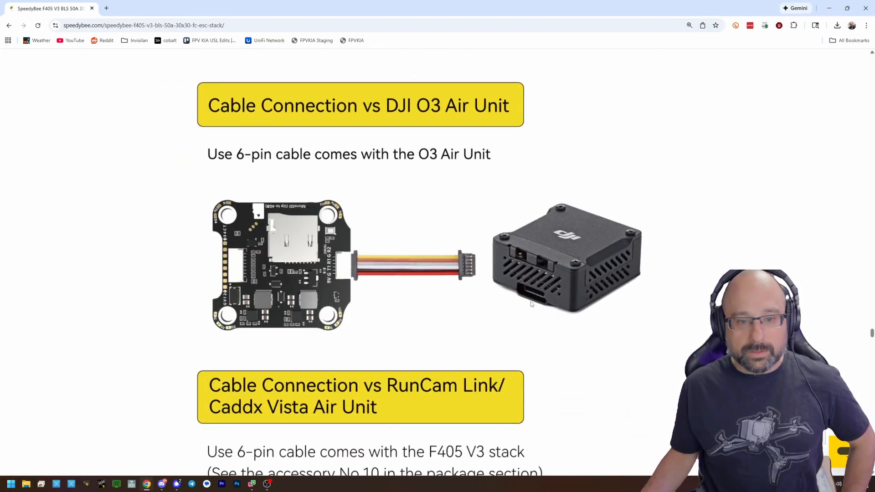
Zoom the page to 250% and bring the DJI O3 6-pin cable diagram into full view.
right_click(418, 273)
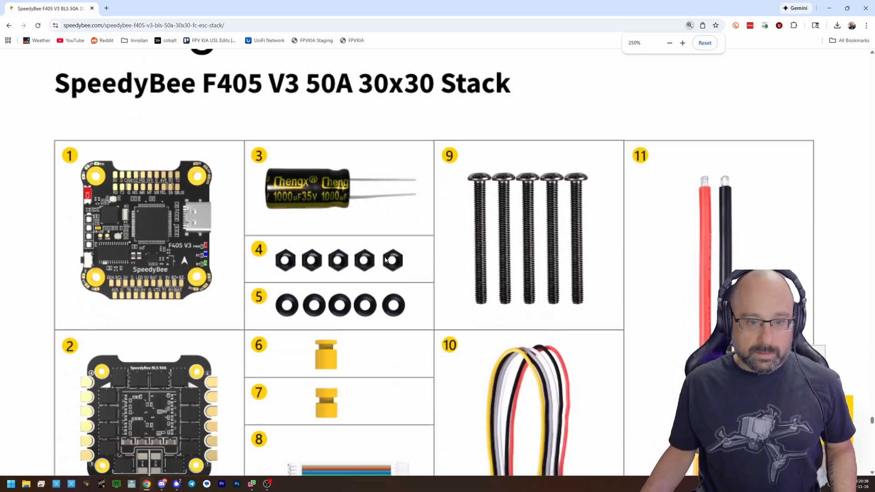
scroll(down, 3)
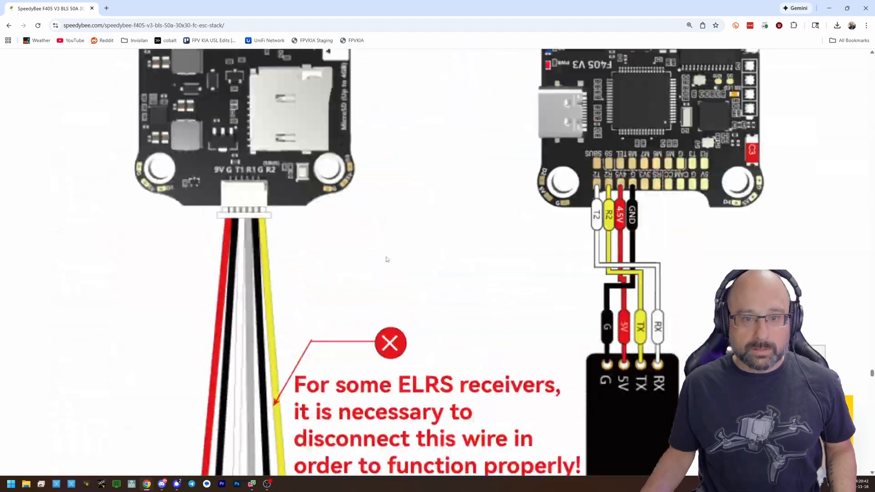
scroll(down, 3)
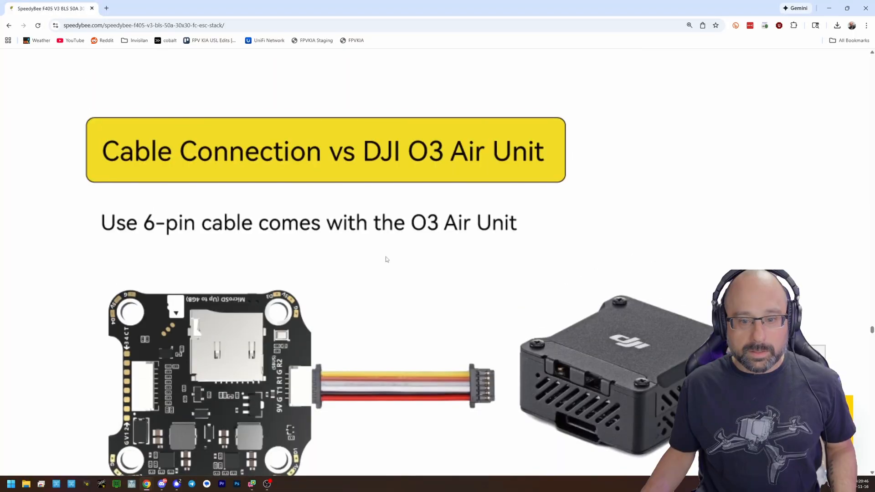
scroll(down, 3)
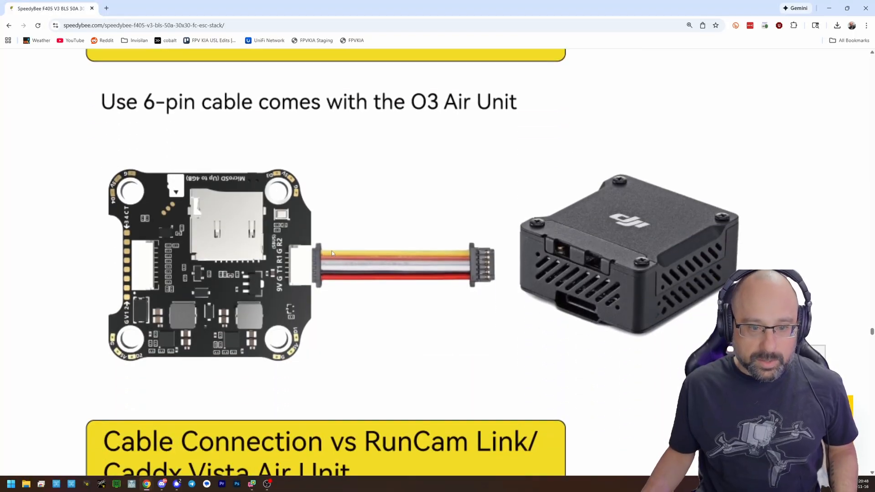
mouse_move(282, 245)
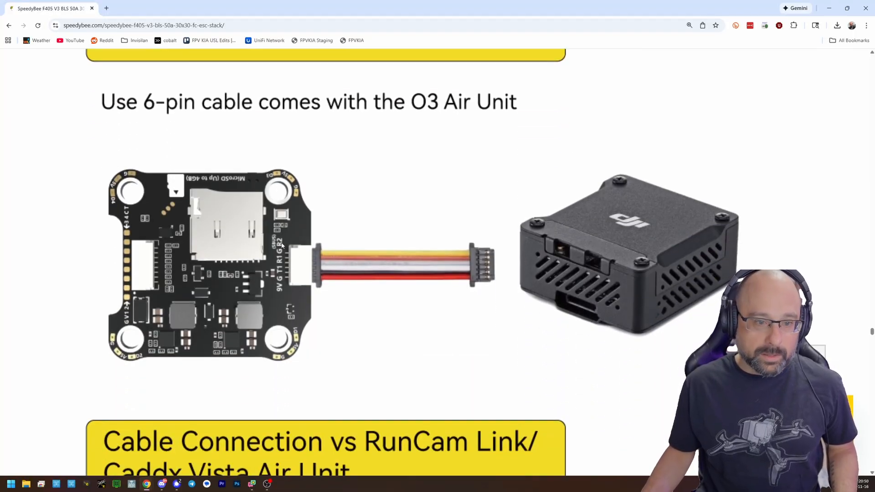